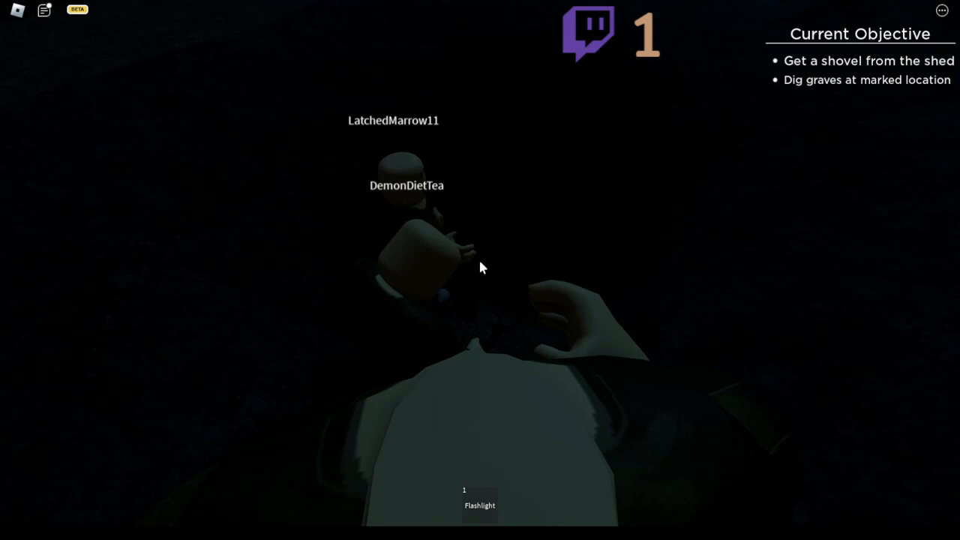
Follow the teammates through the dark toward the shed with the flashlight equipped
click(480, 504)
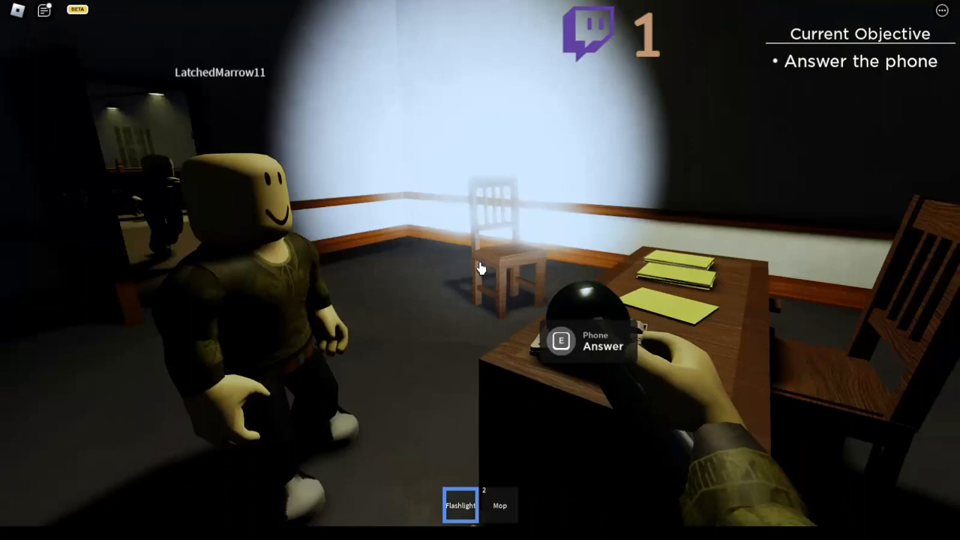
Answer the ringing phone on the office desk
key(Escape)
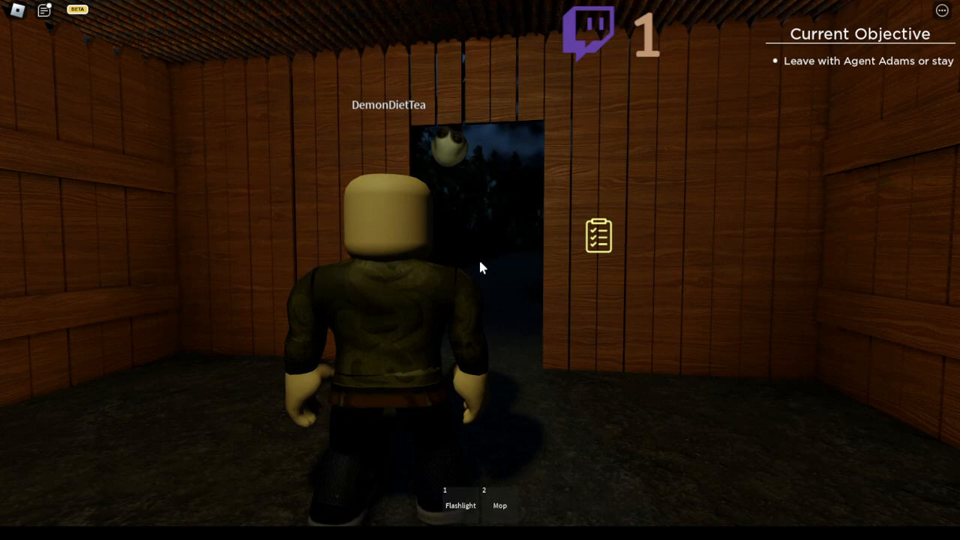
Equip hotbar slot 1 while facing Agent Adams in the shed doorway
key(1)
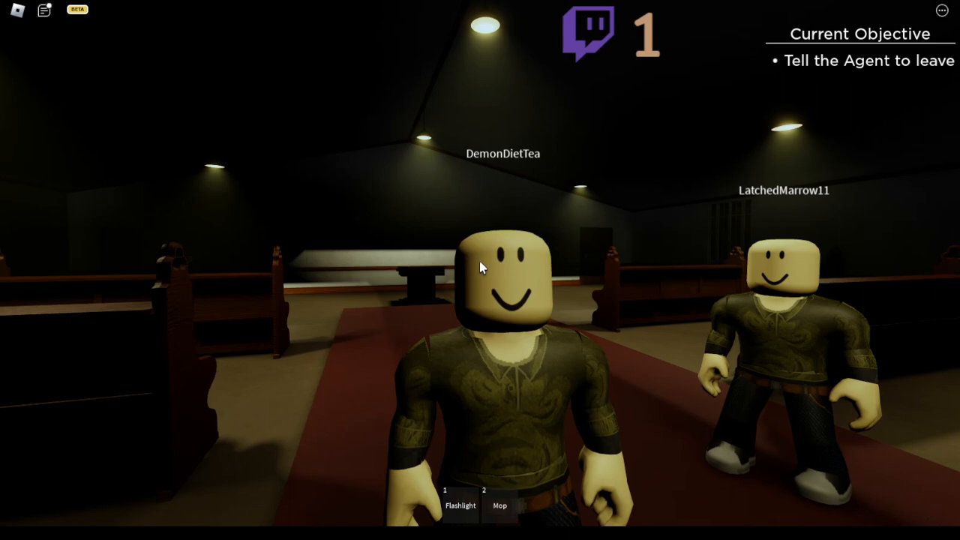
mouse_move(480, 267)
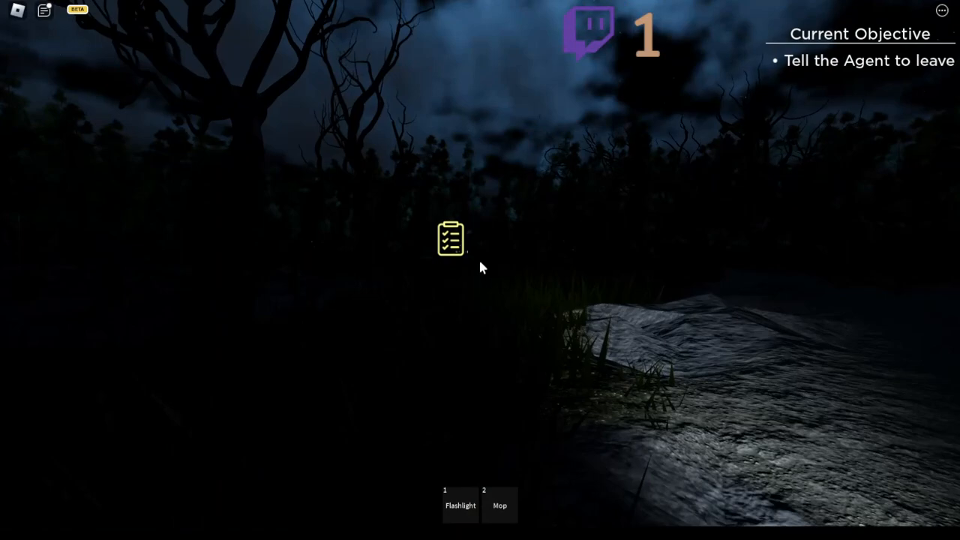
Equip hotbar slot 1 while walking through the dark forest
key(1)
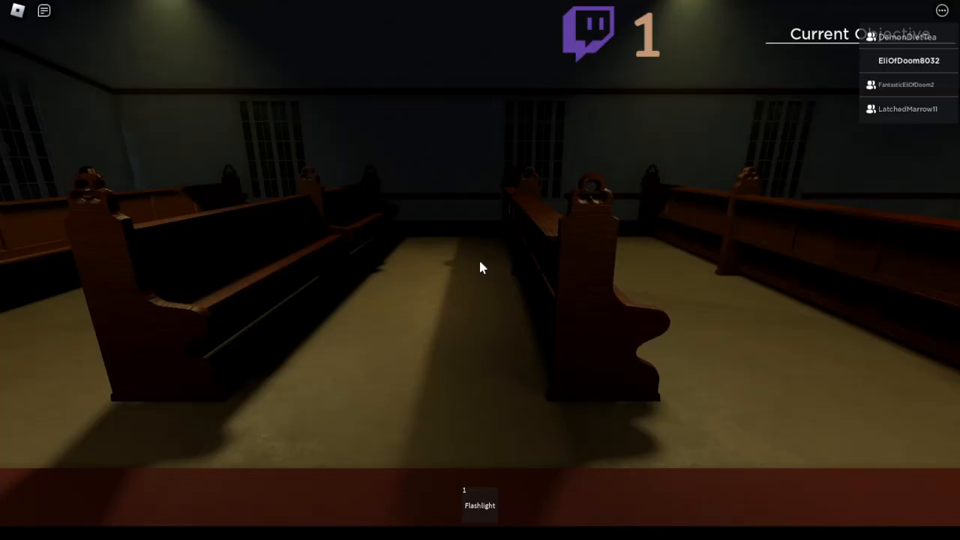
Select the Flashlight slot in the church as the pick-up-trash objective appears
click(480, 505)
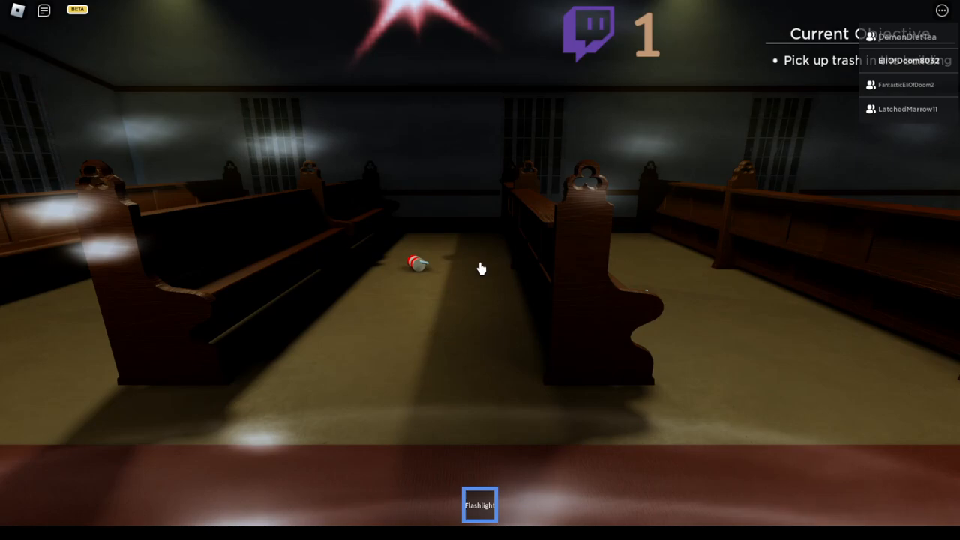